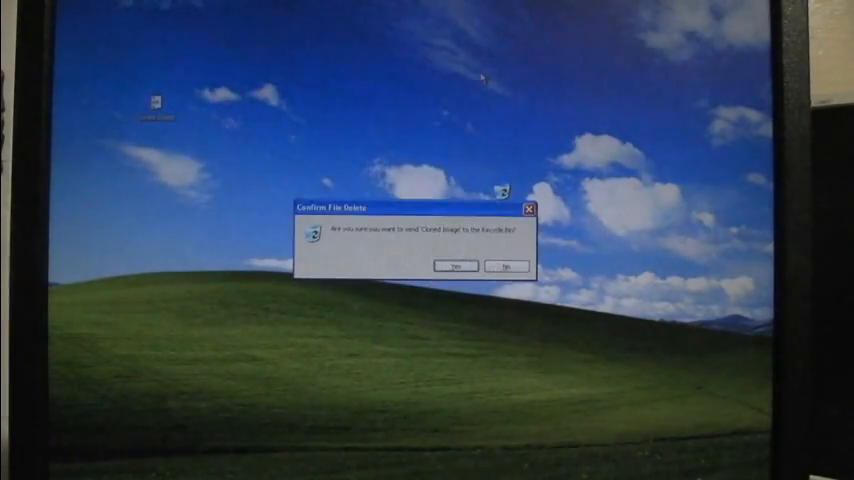
# - Confirm sending the Cloned Image file to the Recycle Bin before the reboot
pyautogui.click(456, 266)
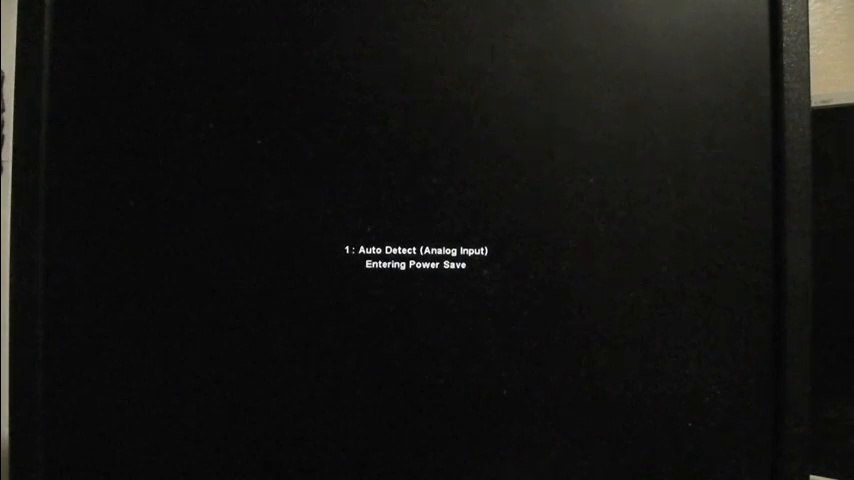
# - Boot from the Clonezilla disc via F12 and start Clonezilla live with default settings
pyautogui.press('f12')
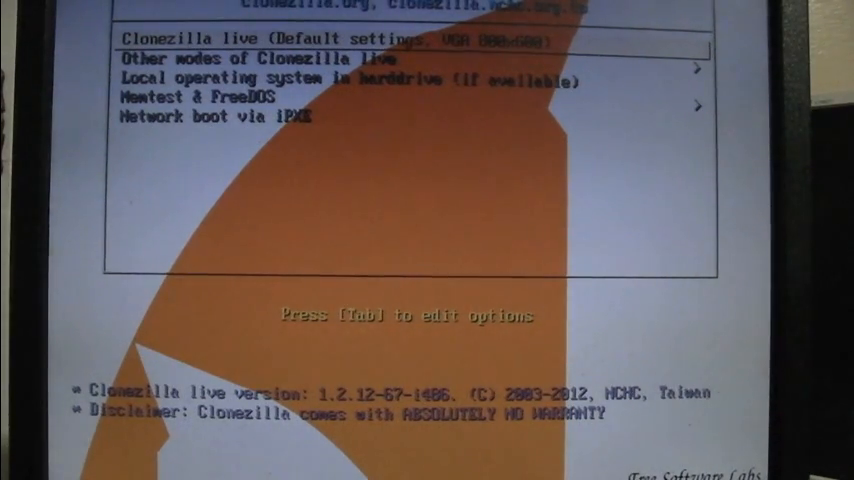
pyautogui.press('Return')
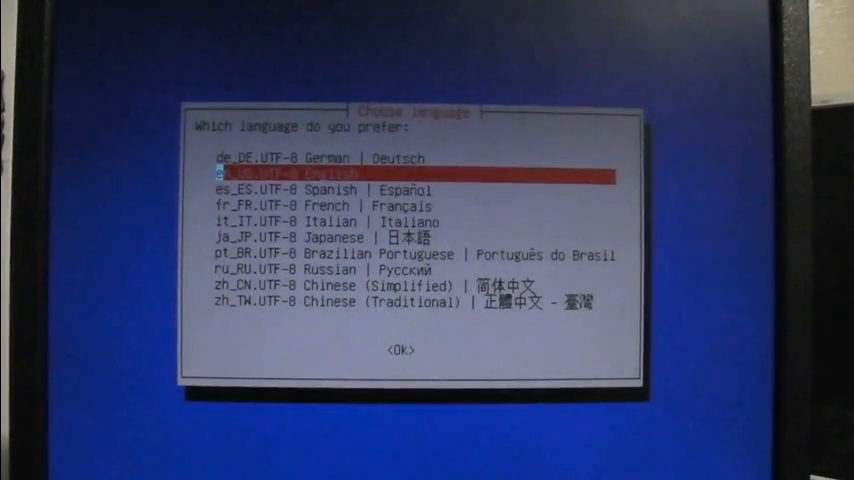
# - Choose en_US.UTF-8 English as the Clonezilla language
pyautogui.press('Down')
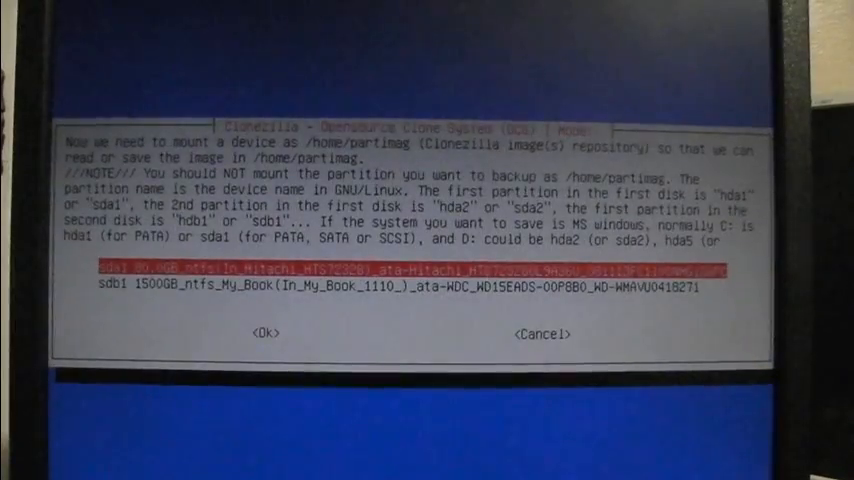
# - Mount sdb1 My_Book (1500GB) as the image repository, keeping its top-level directory
pyautogui.press('Down')
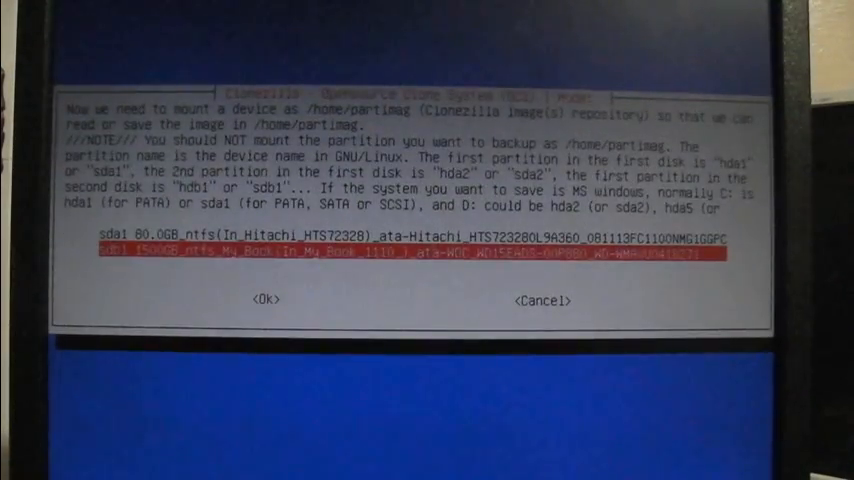
pyautogui.click(264, 300)
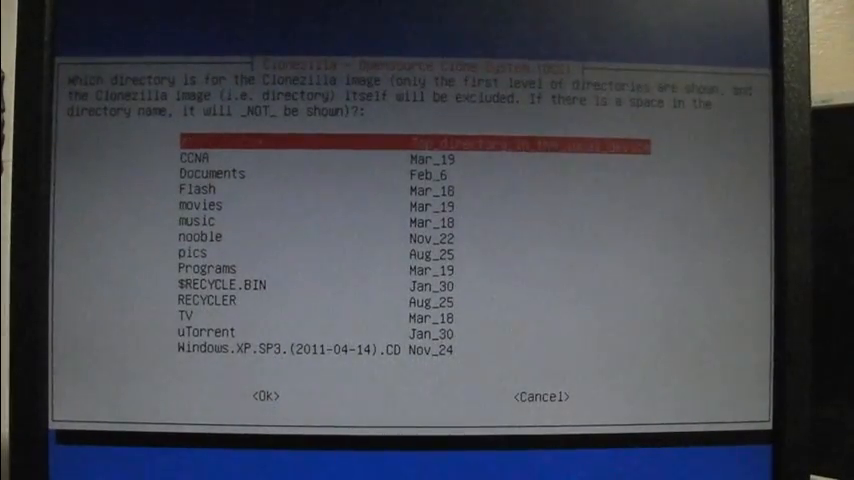
pyautogui.click(266, 396)
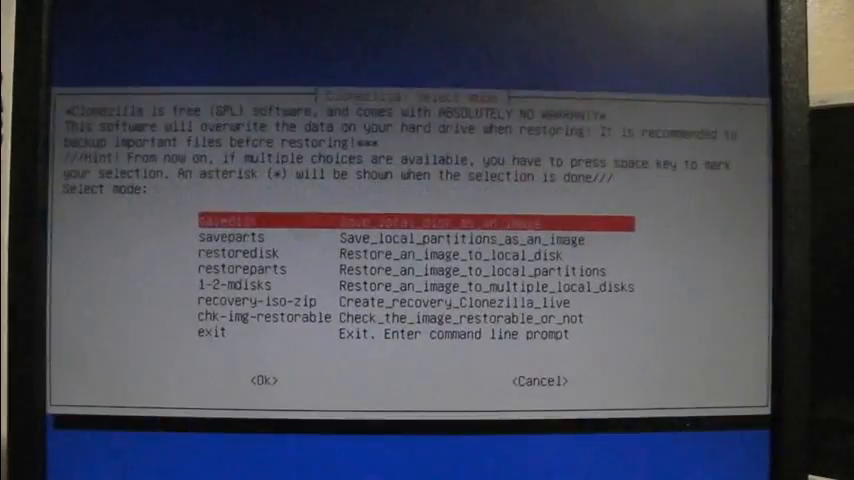
# - Choose restoredisk with the only saved image and sda as the restore target
pyautogui.press('Down')
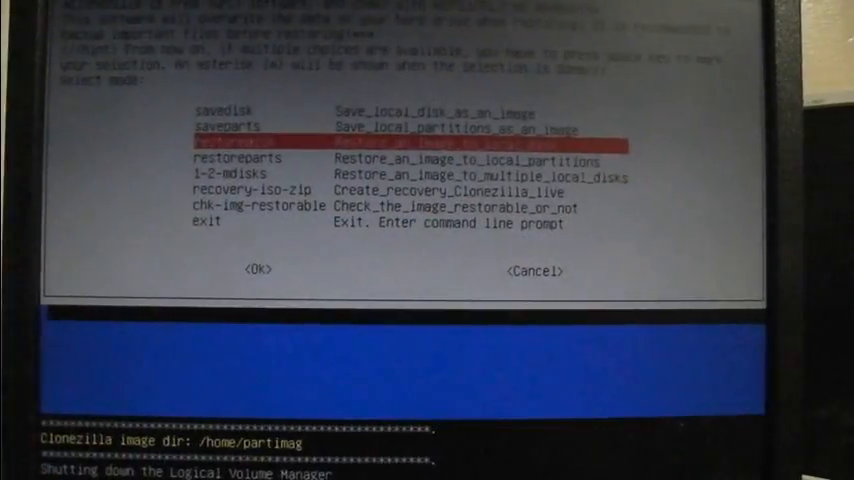
pyautogui.click(256, 268)
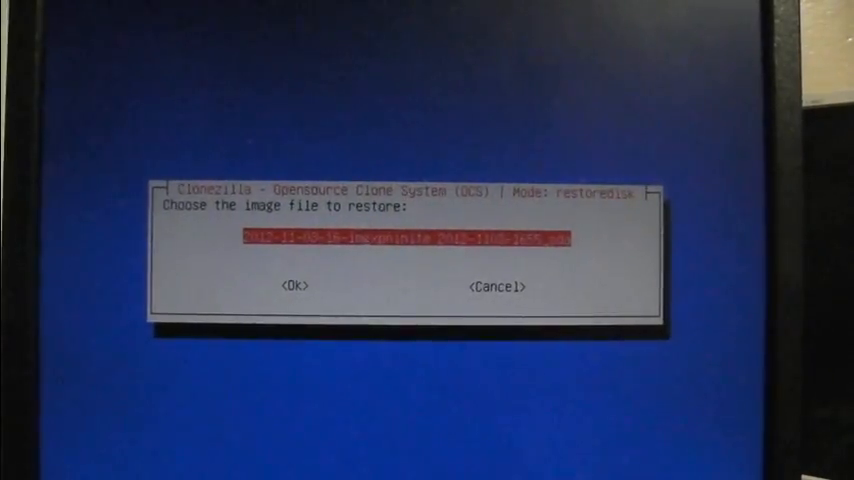
pyautogui.click(296, 286)
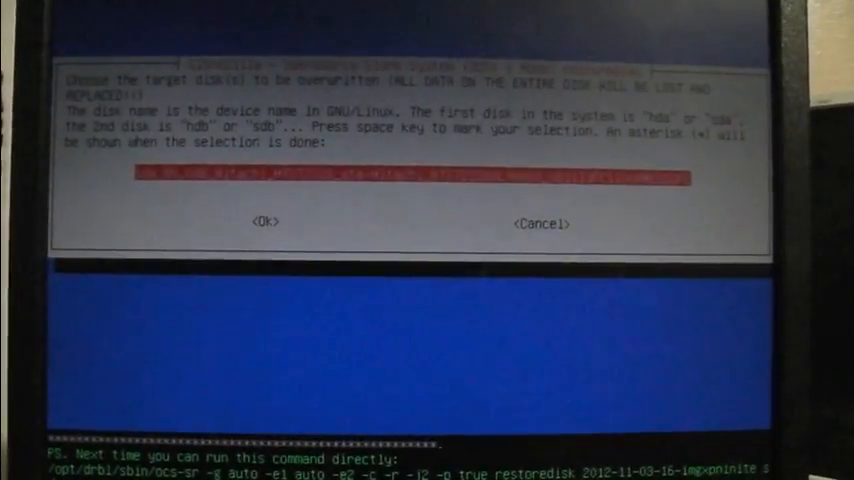
pyautogui.click(264, 220)
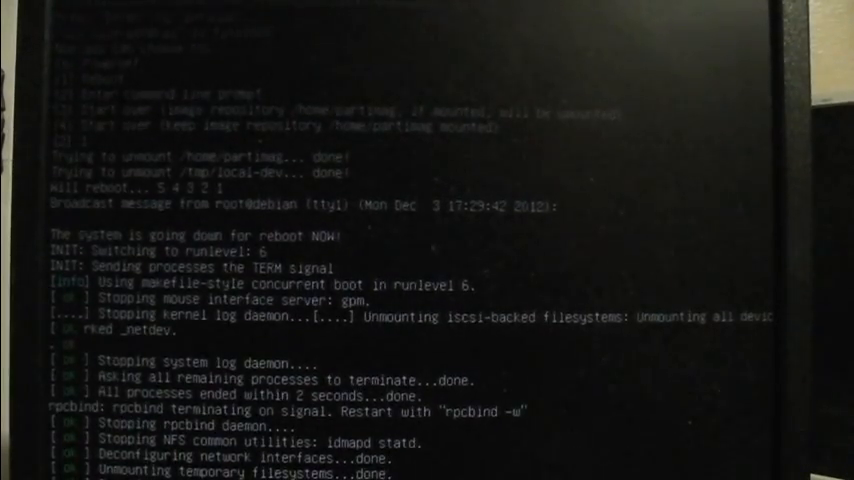
# - Scroll through the end-of-restore choices toward rebooting the machine
pyautogui.scroll(-3)
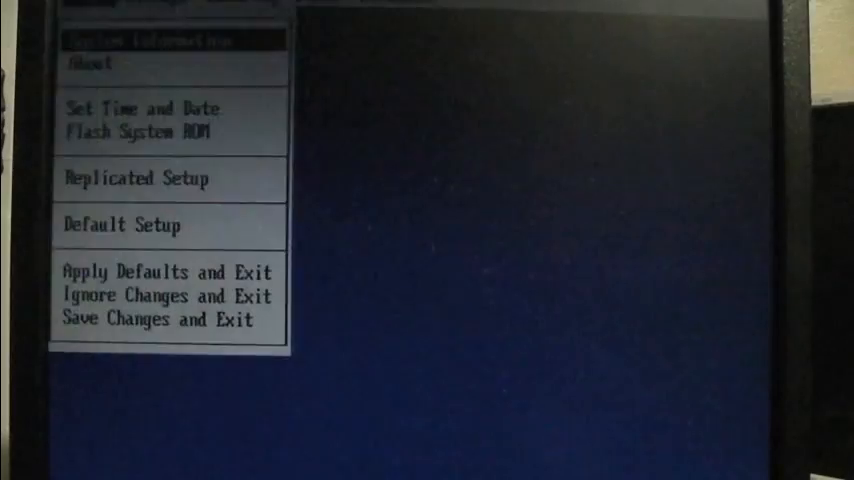
# - Choose Save Changes and Exit in the BIOS File menu to continue booting
pyautogui.press('down')
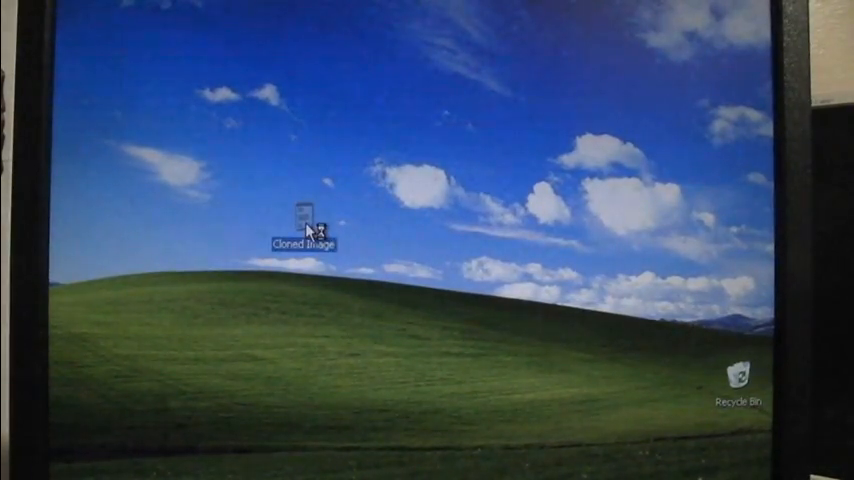
# - View the Cloned Image file in Notepad reading 'Great Success!', then close it
pyautogui.doubleClick(306, 222)
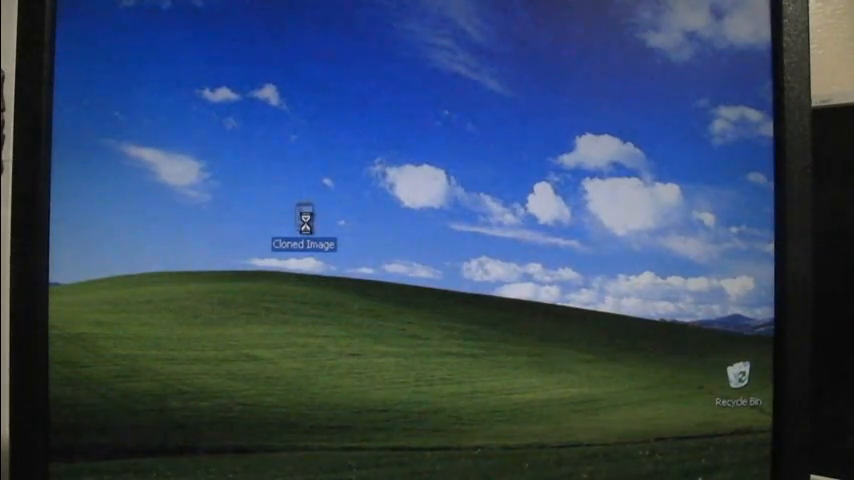
pyautogui.doubleClick(304, 218)
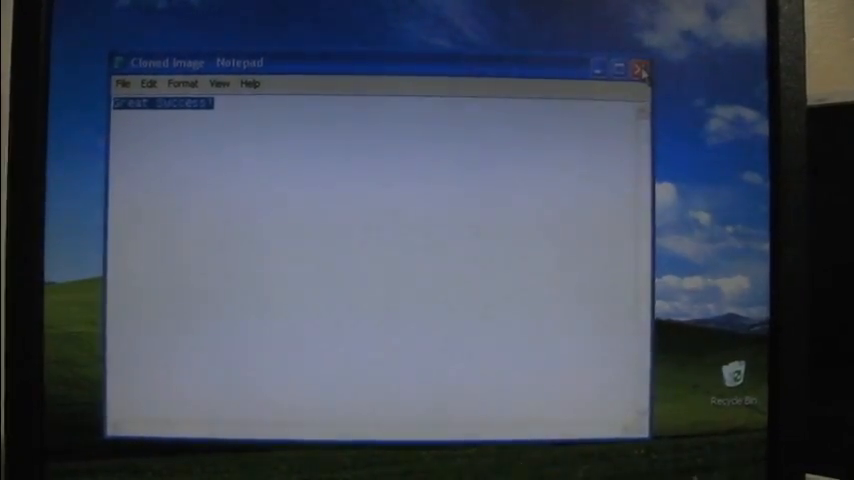
pyautogui.click(640, 68)
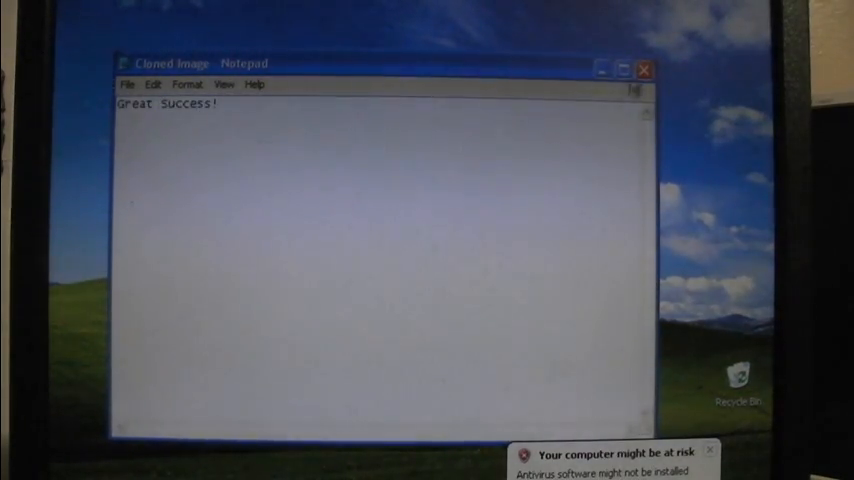
pyautogui.click(644, 68)
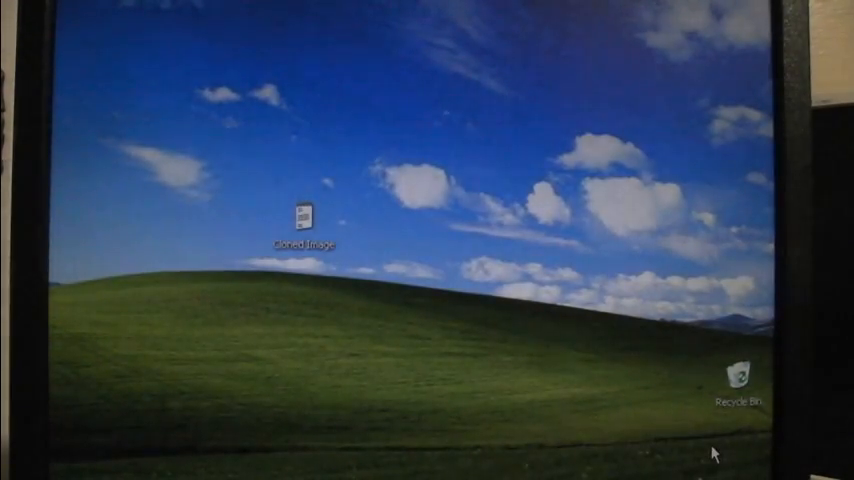